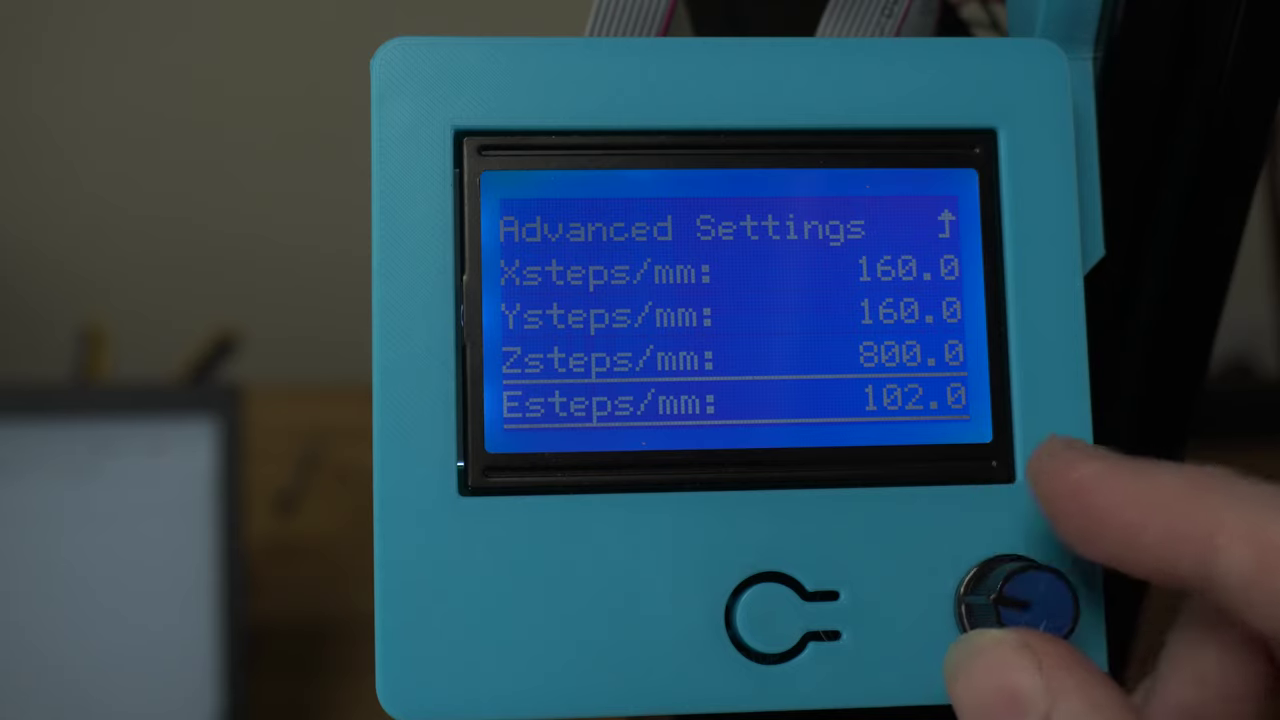
- Edit the extruder Esteps/mm value in Advanced Settings, raising it from 102.0 to 102.2
{"action": "left_click", "coordinate": [1022, 602]}
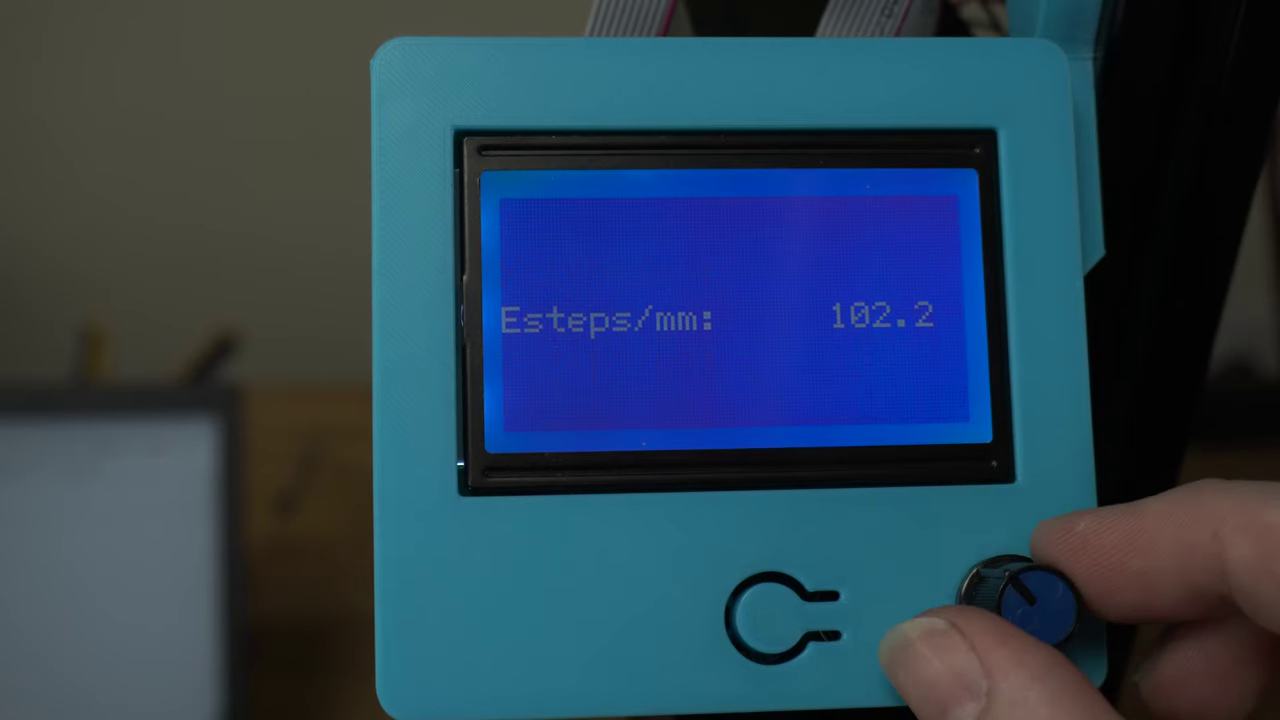